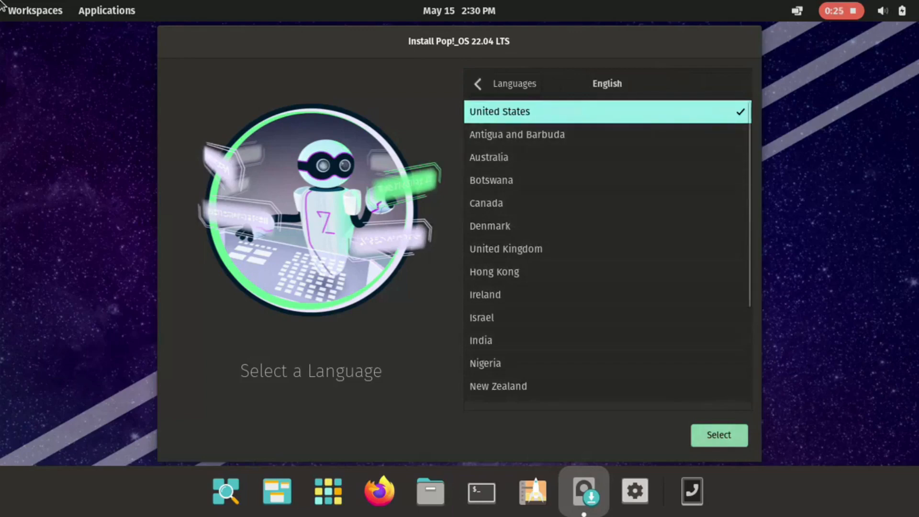
Step: Set the installer language to English (United States)
left_click(505, 249)
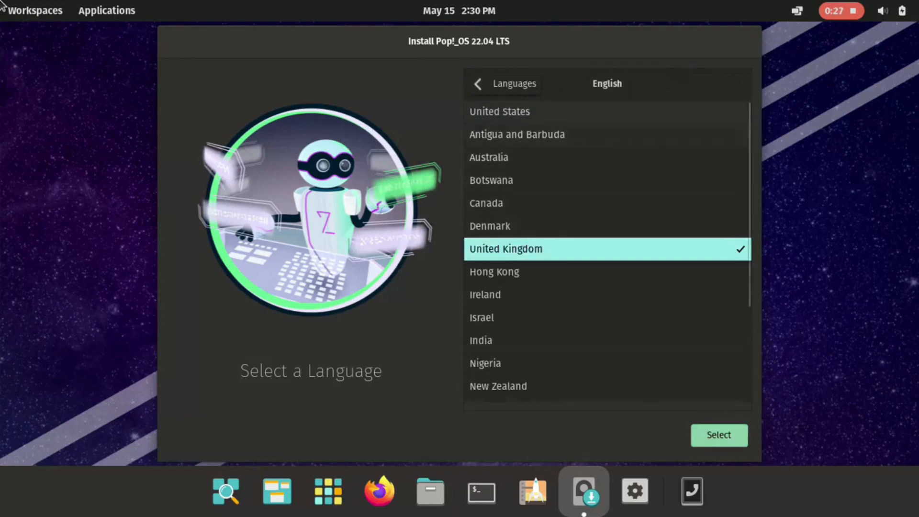
left_click(500, 112)
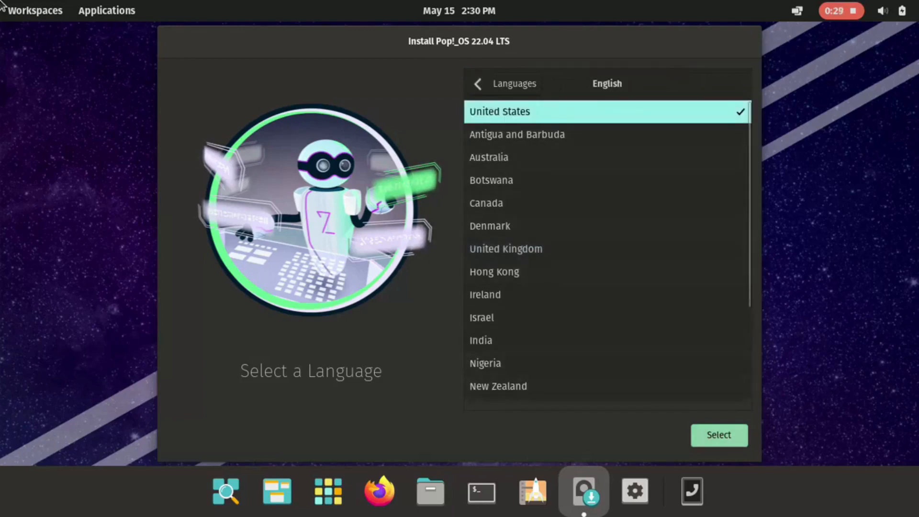
left_click(719, 435)
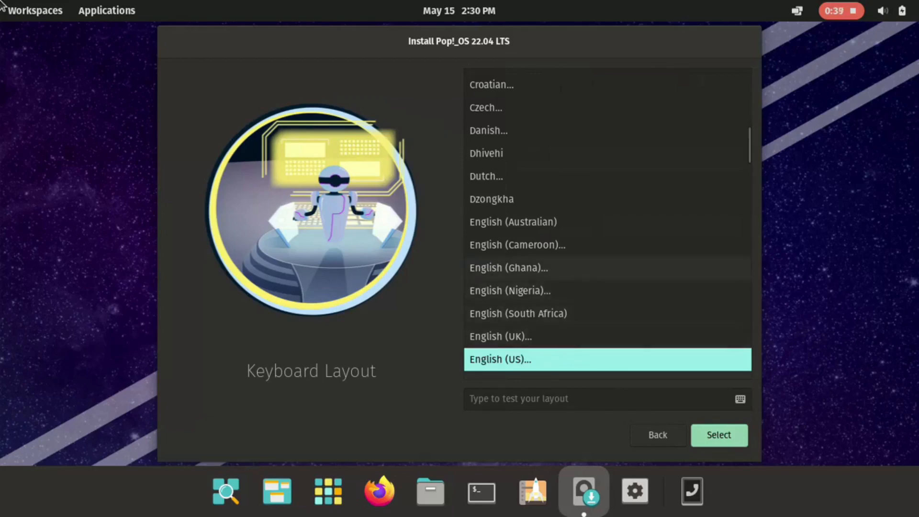
Step: Set the keyboard layout to French (AZERTY), testing it with 'qa' first
scroll("down", 3)
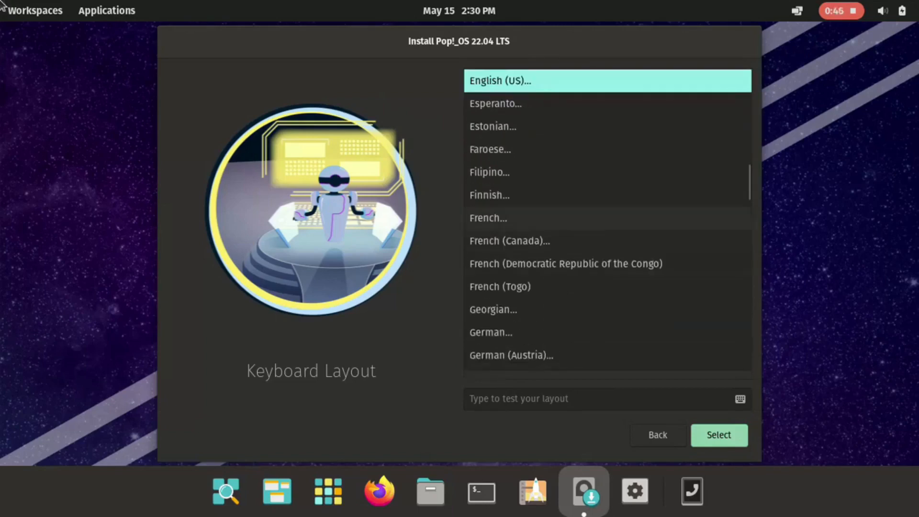
left_click(488, 219)
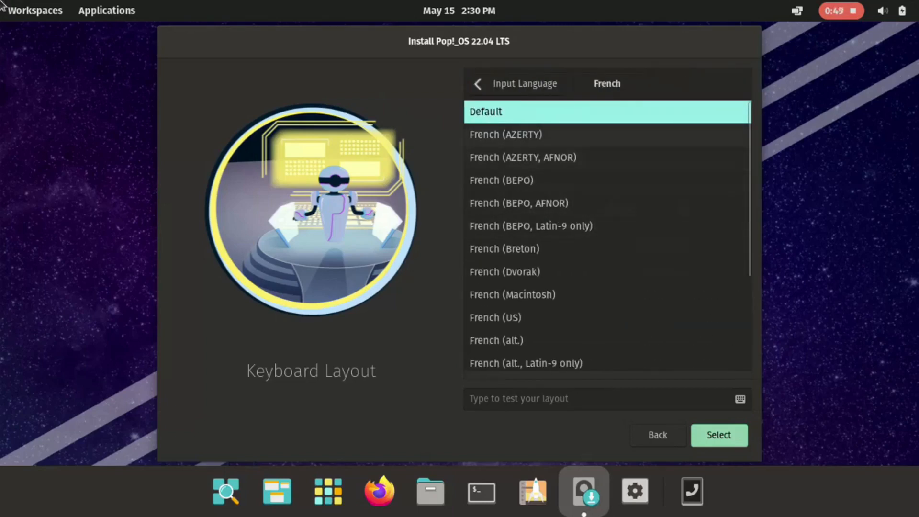
left_click(505, 134)
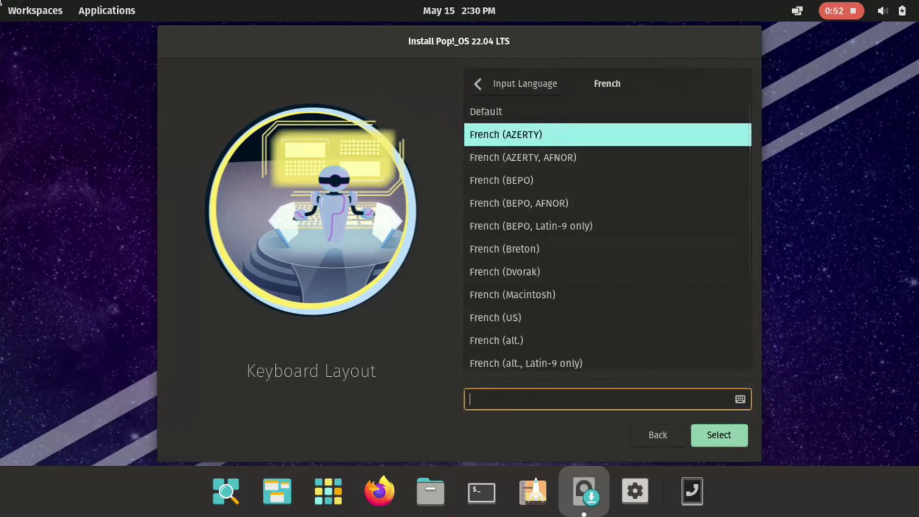
type("qa")
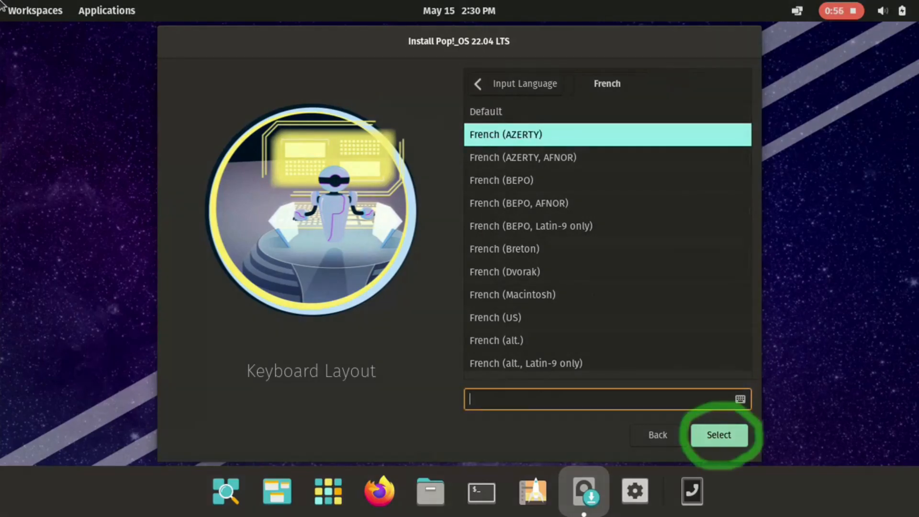
left_click(719, 434)
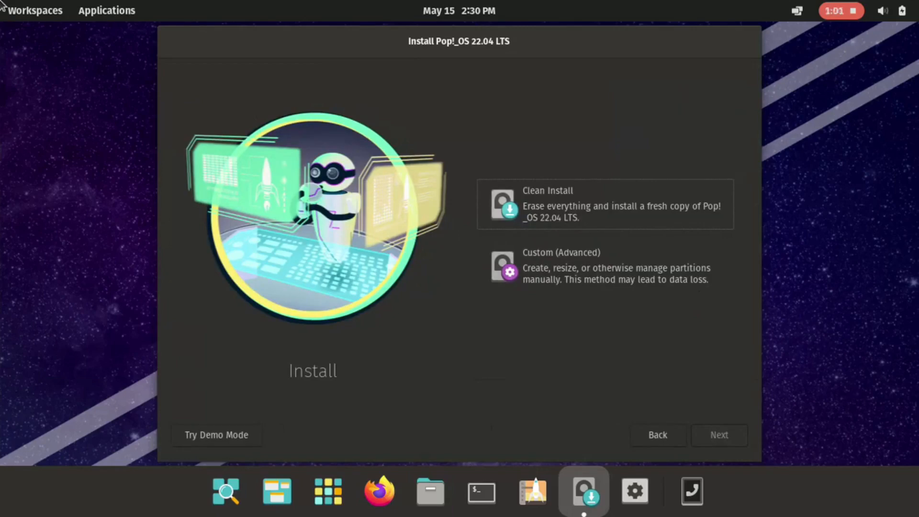
Step: Compare Clean Install and Custom (Advanced), then proceed with Clean Install
left_click(605, 204)
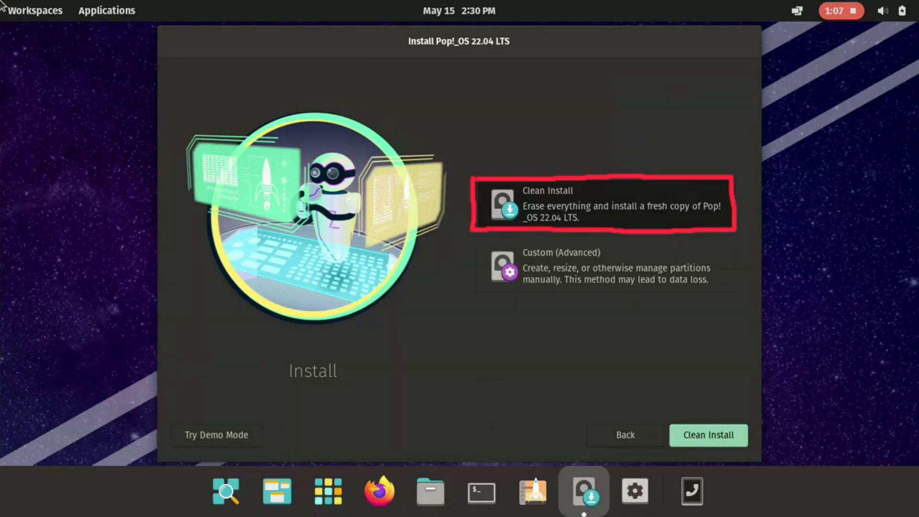
left_click(603, 266)
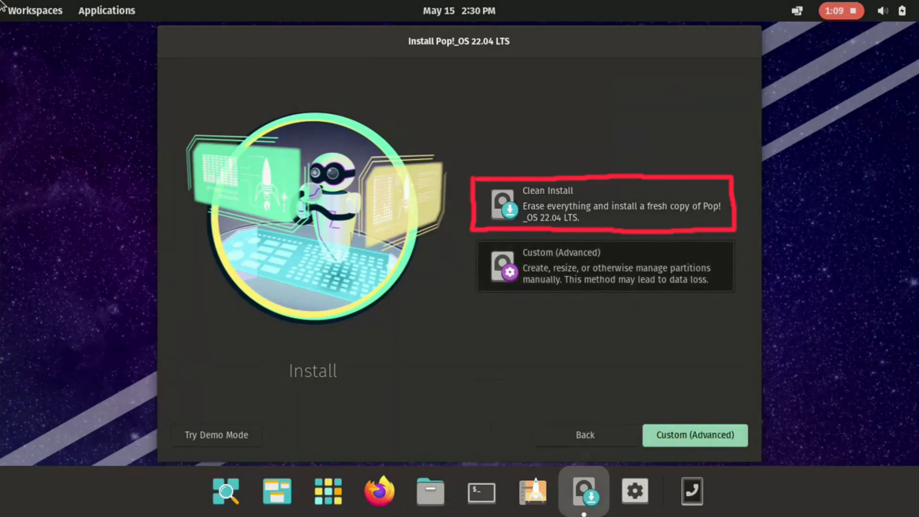
left_click(604, 266)
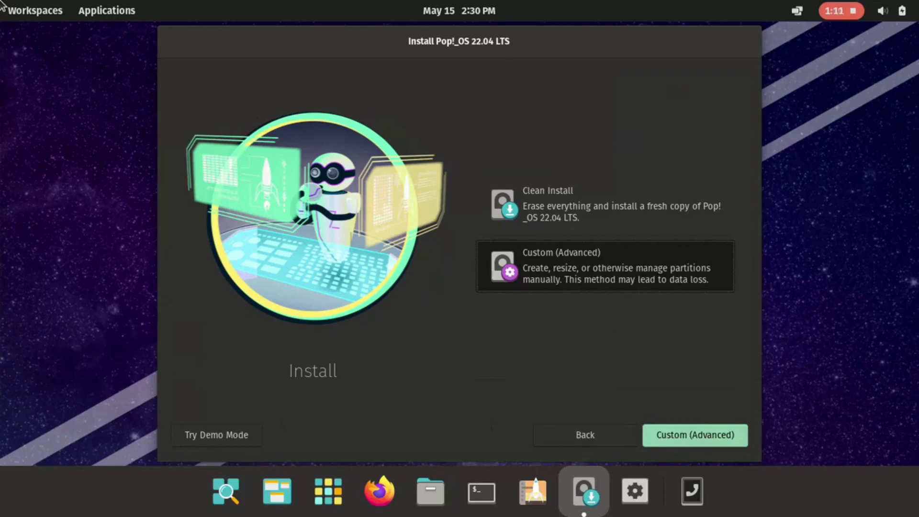
left_click(605, 268)
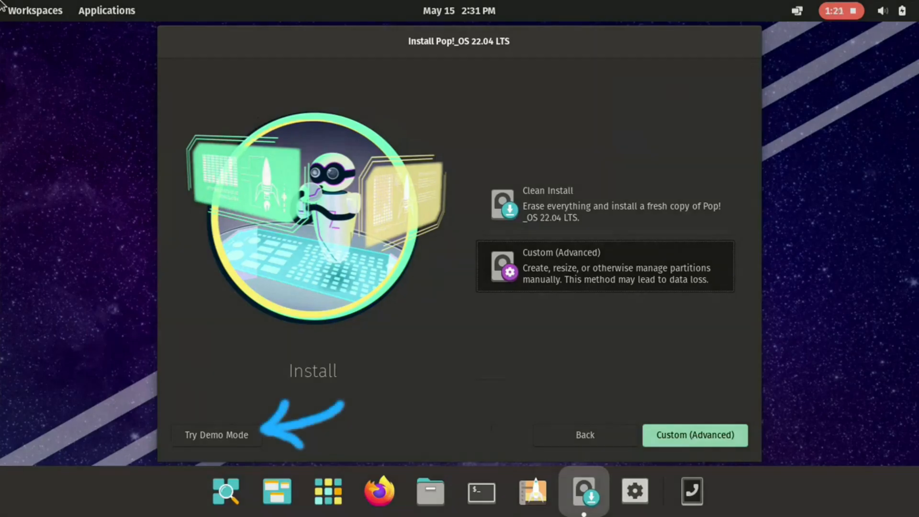
left_click(605, 203)
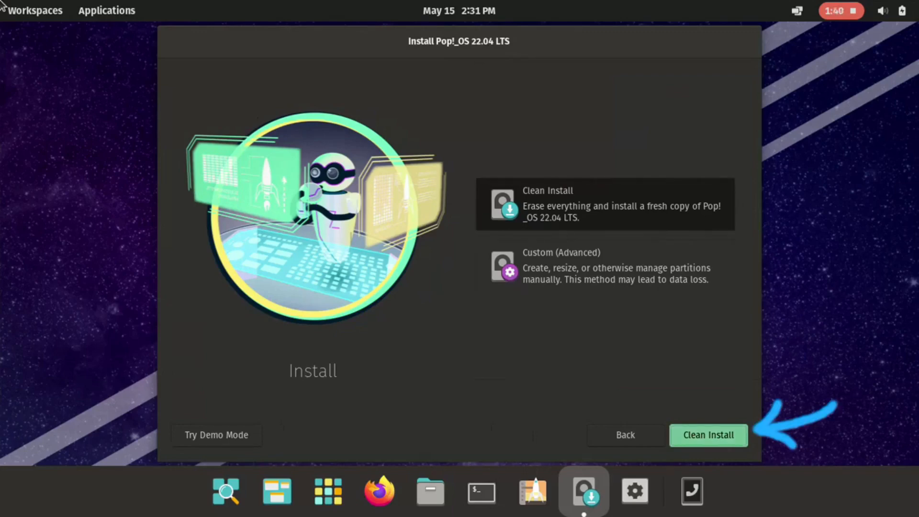
left_click(709, 435)
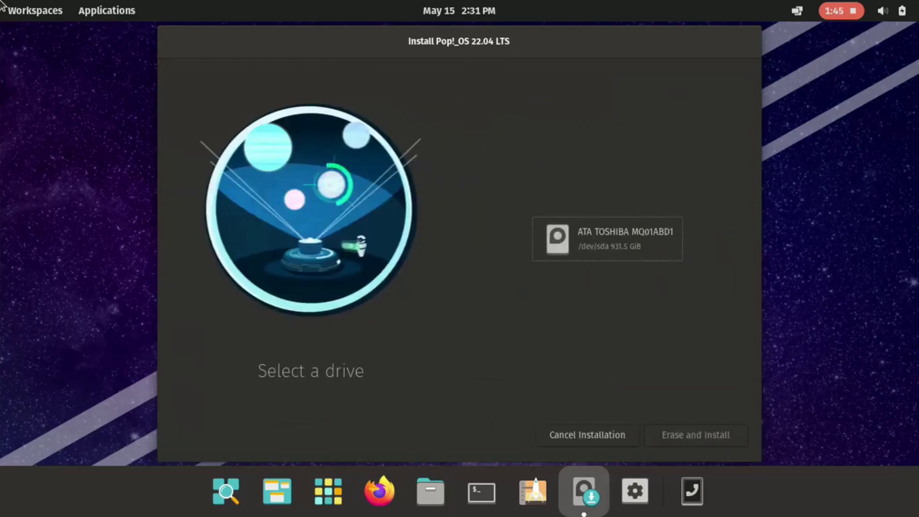
Step: Erase the ATA TOSHIBA drive and install Pop!_OS on it
left_click(608, 240)
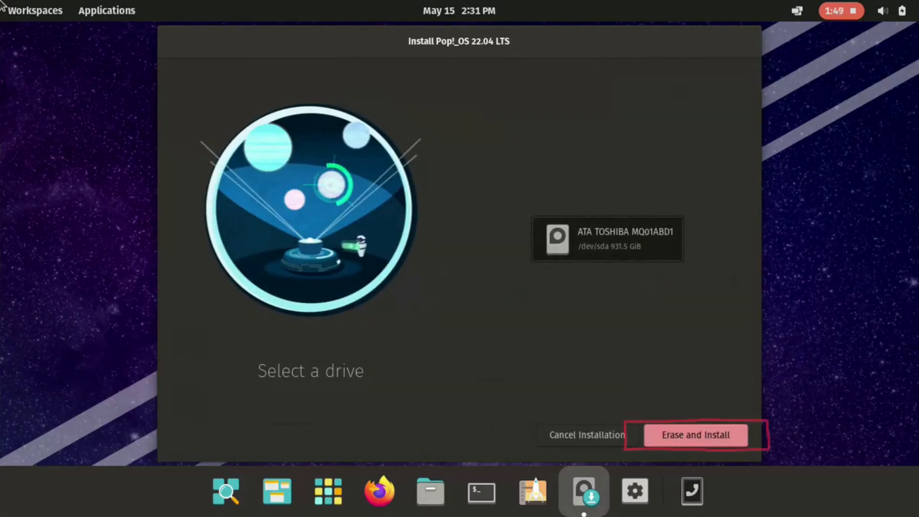
left_click(695, 434)
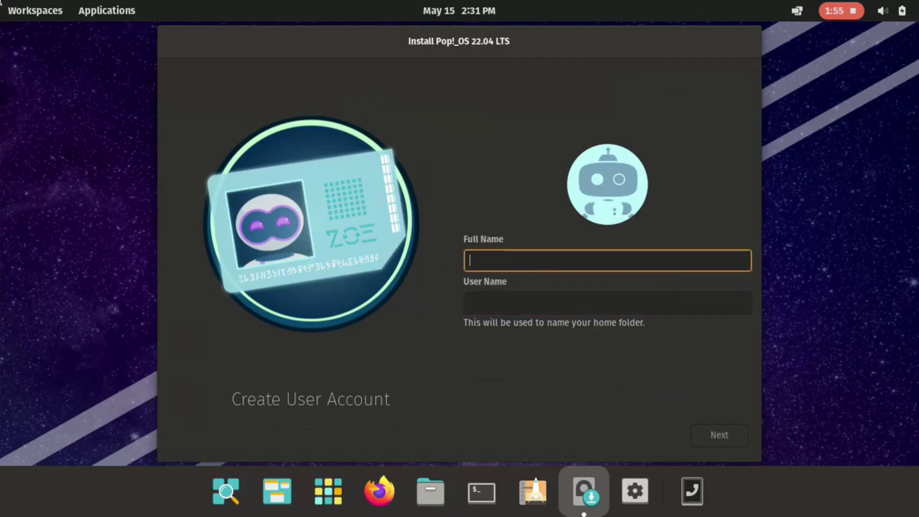
Step: Create the user account 'chaker' with its password
type("chaker")
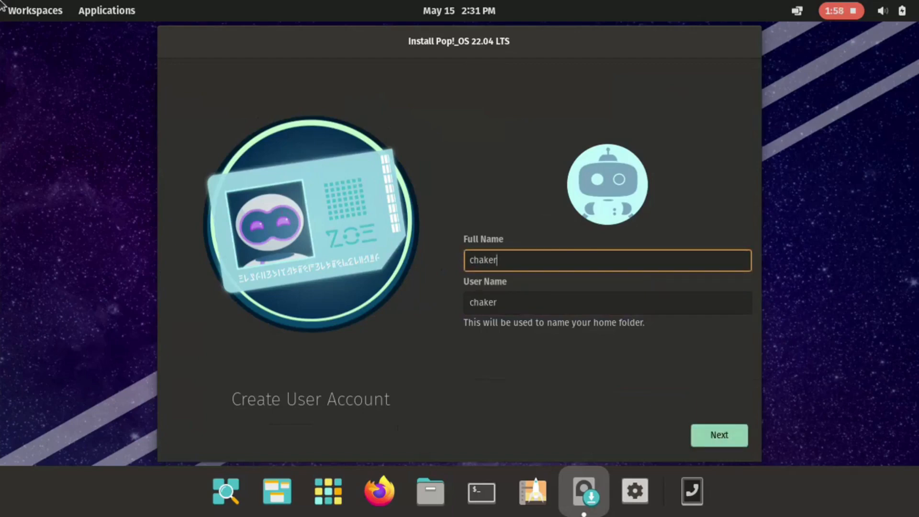
left_click(720, 434)
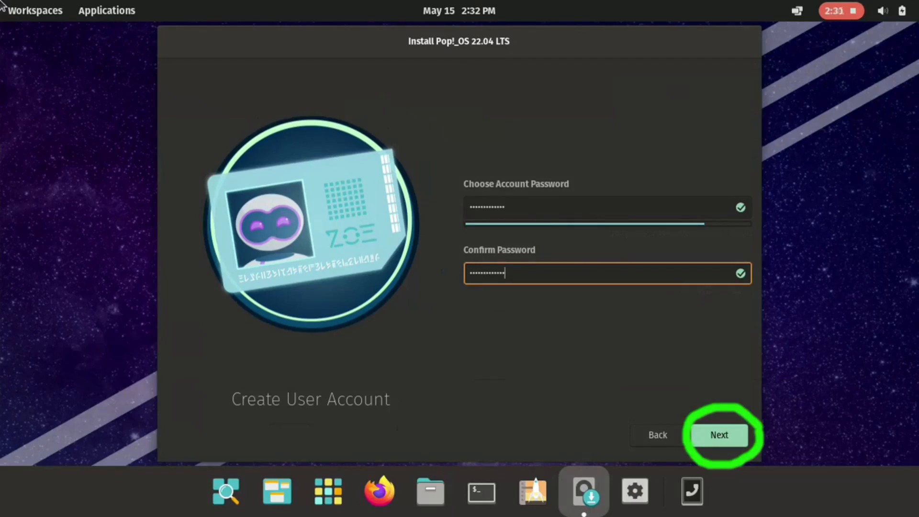
left_click(720, 434)
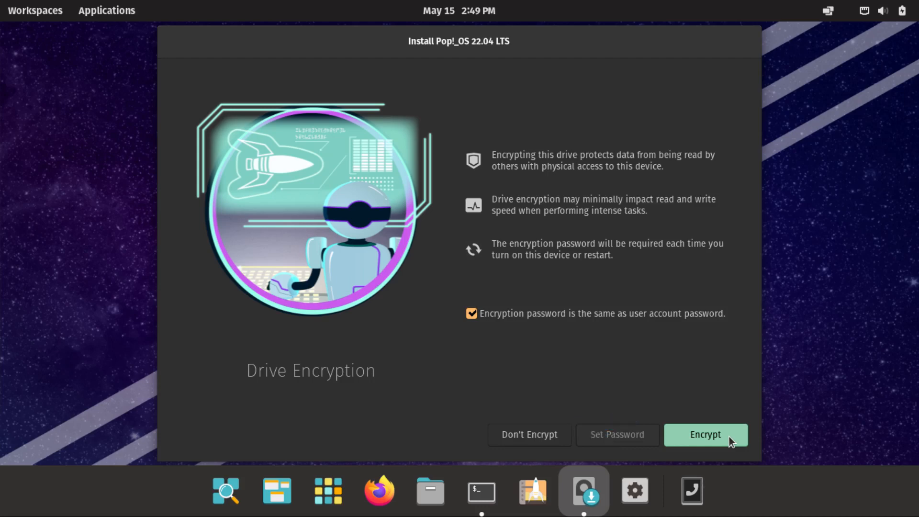
Step: Encrypt the drive with the account password and restart the device
left_click(705, 435)
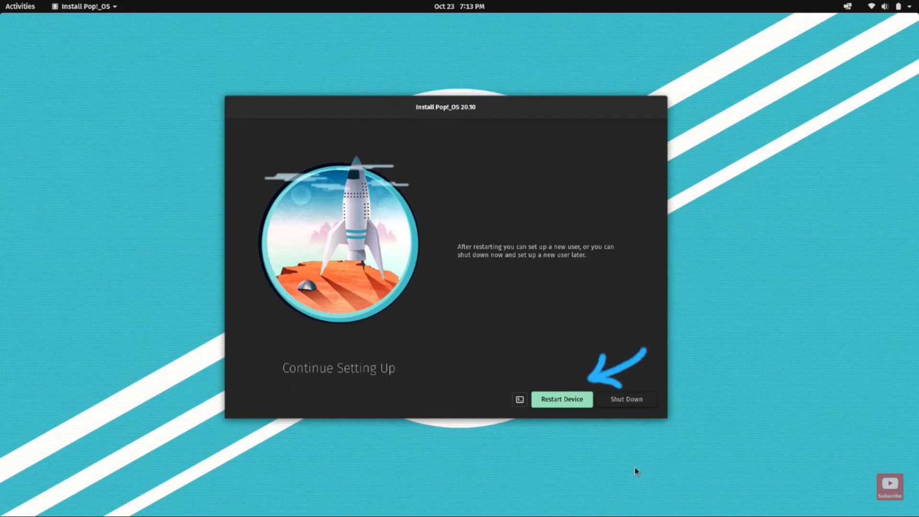
left_click(561, 399)
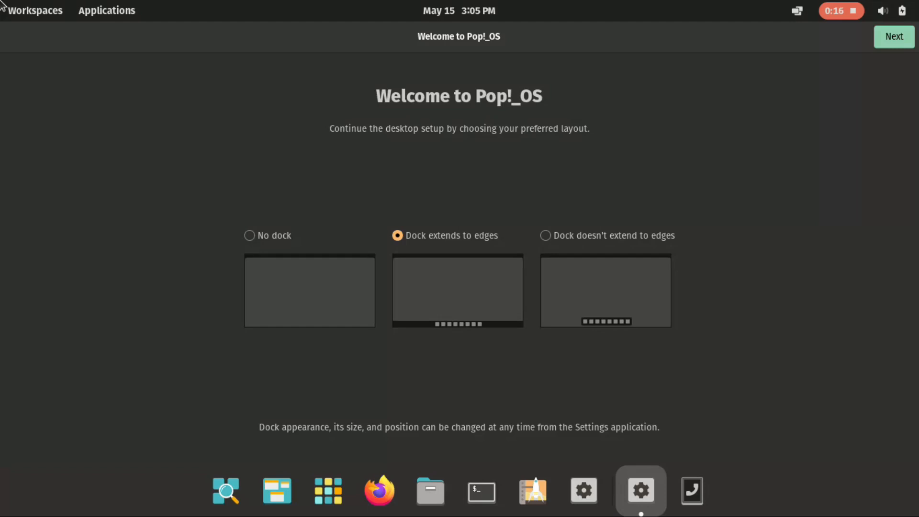
Step: Keep the dock extending to edges and the date and time centred in the top bar
left_click(898, 36)
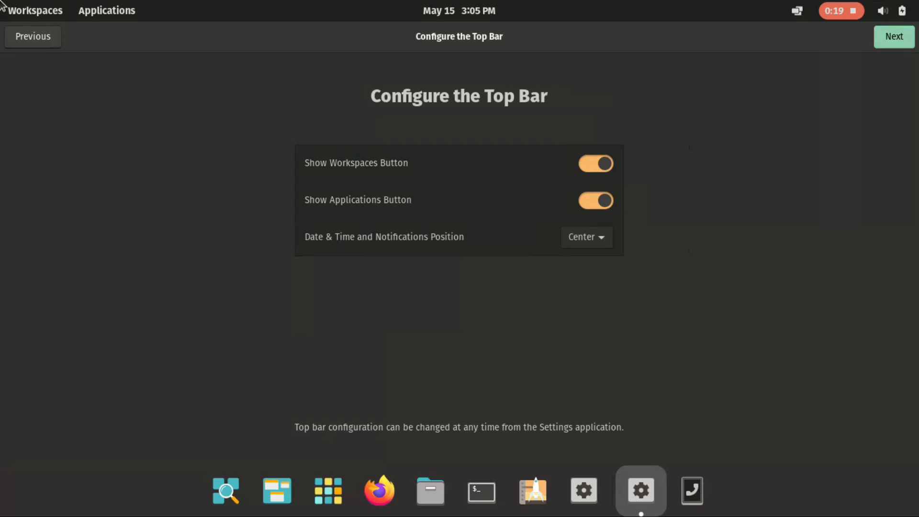
left_click(585, 238)
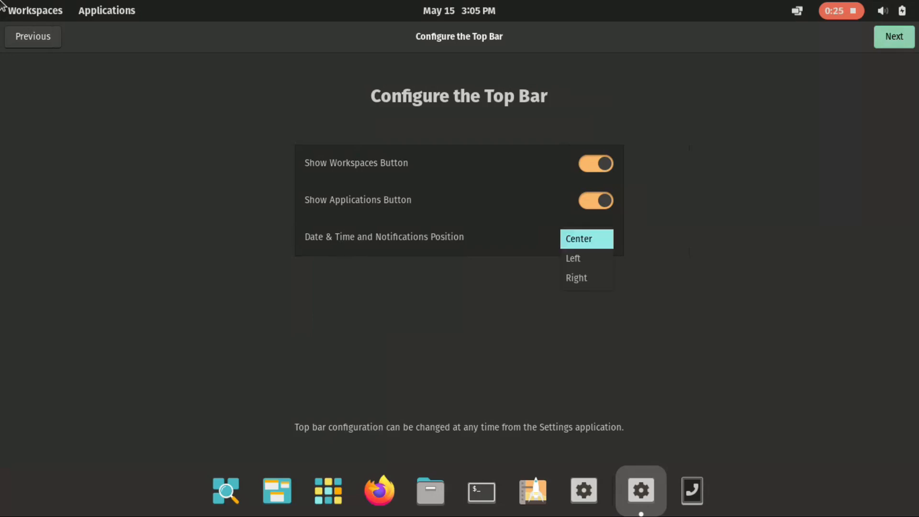
left_click(573, 259)
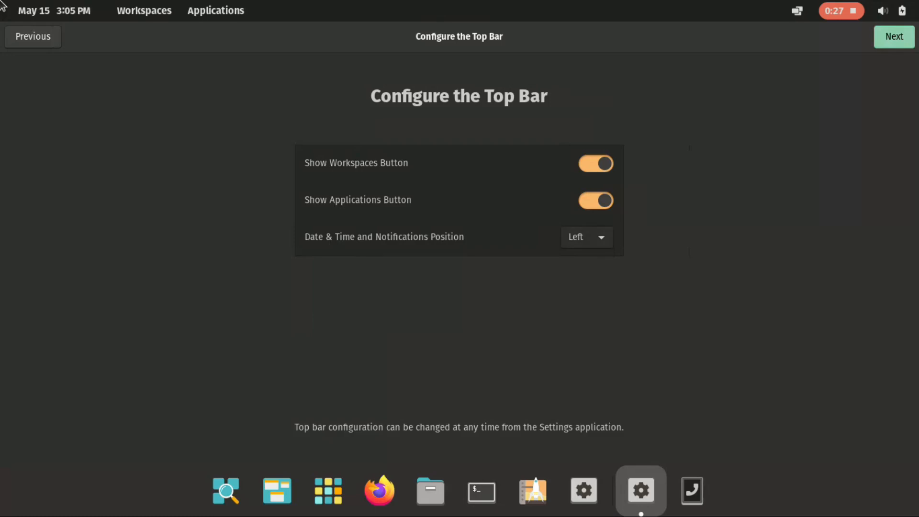
left_click(586, 237)
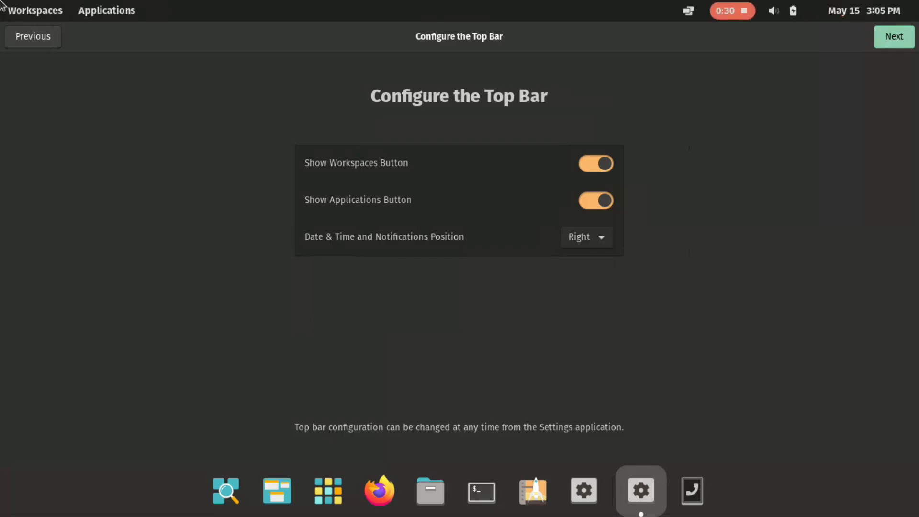
left_click(586, 237)
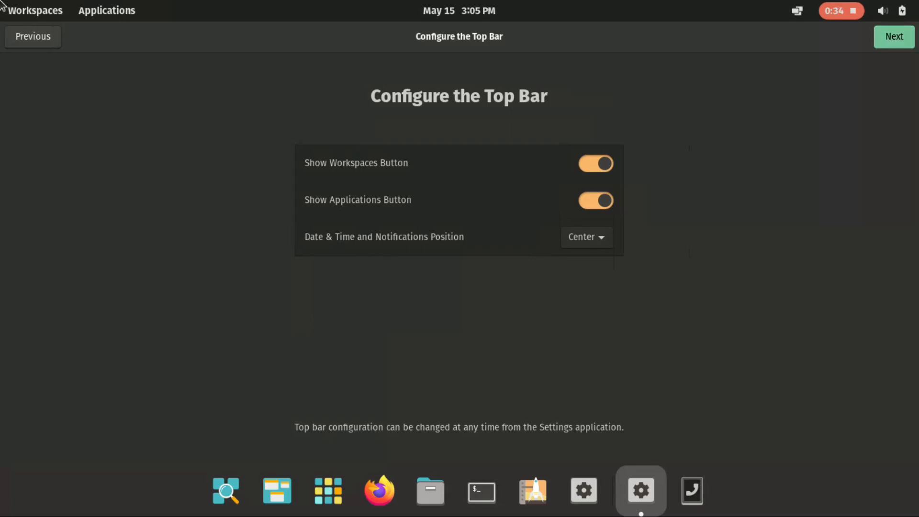
left_click(897, 37)
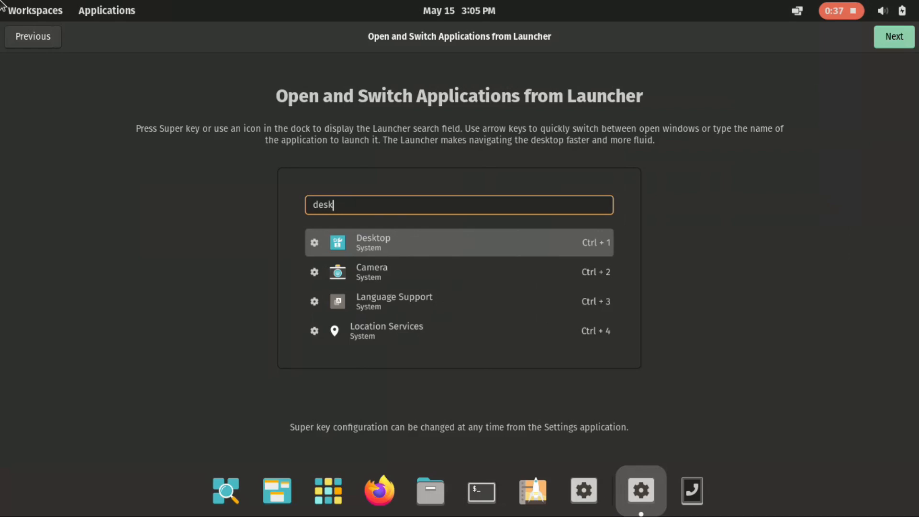
Step: Continue past the launcher and gestures intros and choose the Light appearance
left_click(894, 36)
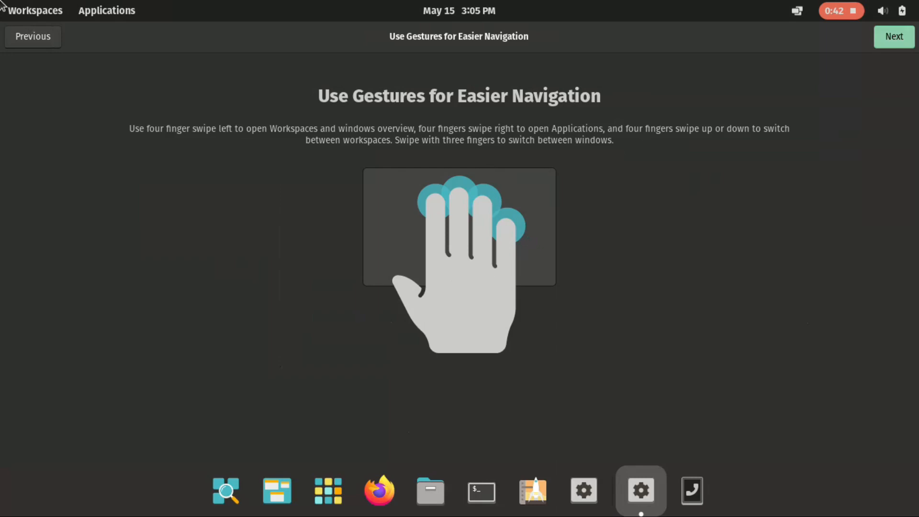
left_click(894, 36)
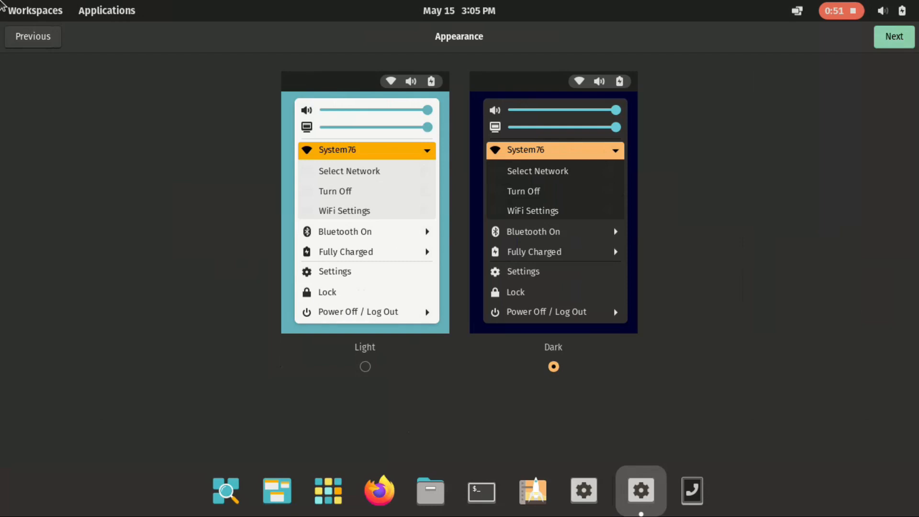
left_click(364, 367)
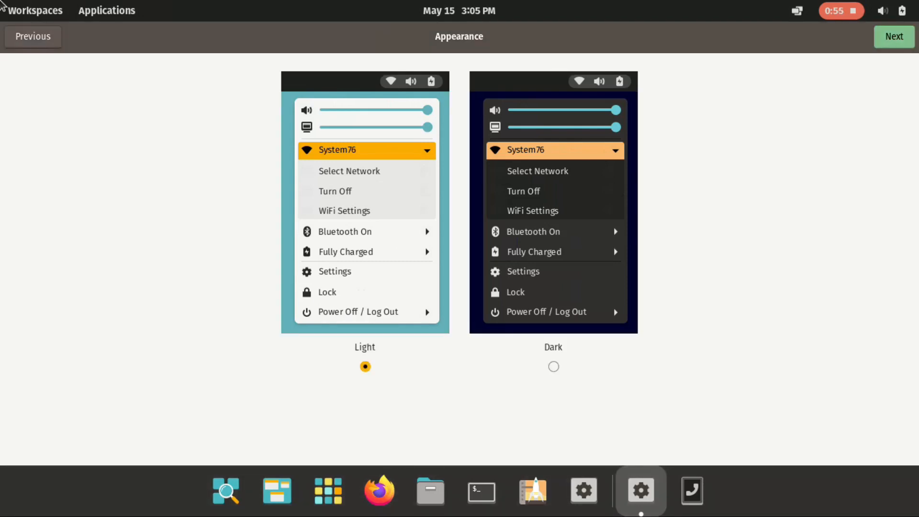
left_click(894, 36)
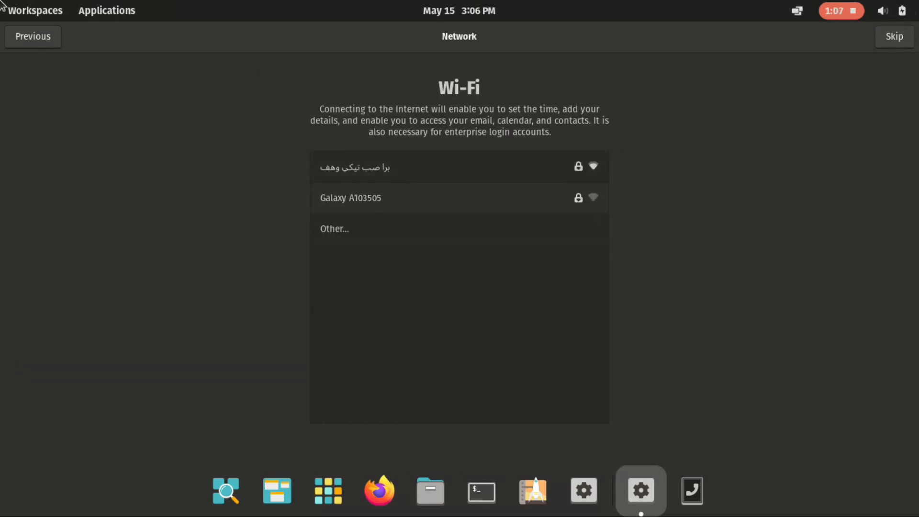
Step: Connect to the Galaxy A103505 Wi-Fi network
left_click(350, 197)
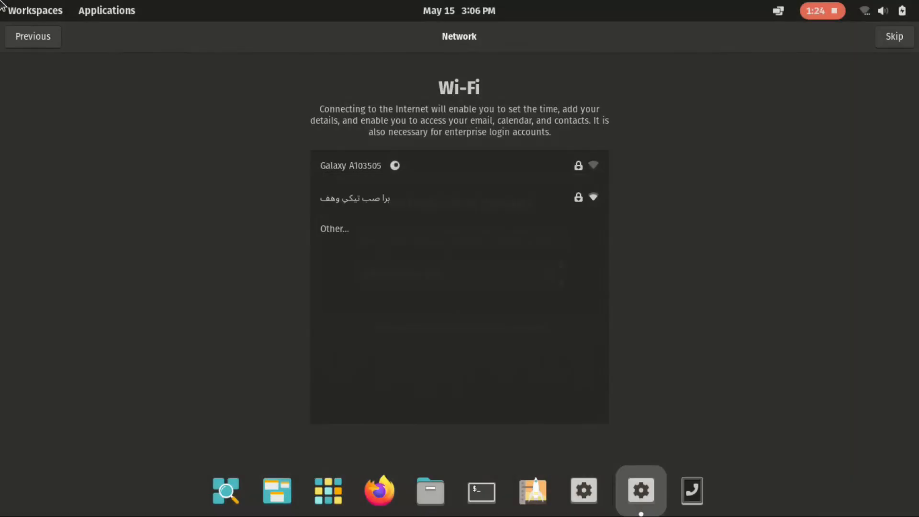
left_click(350, 166)
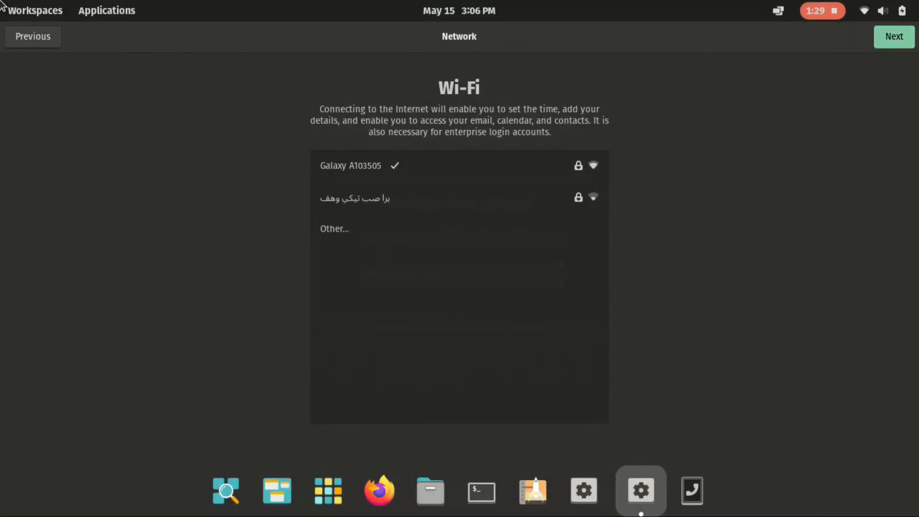
left_click(894, 37)
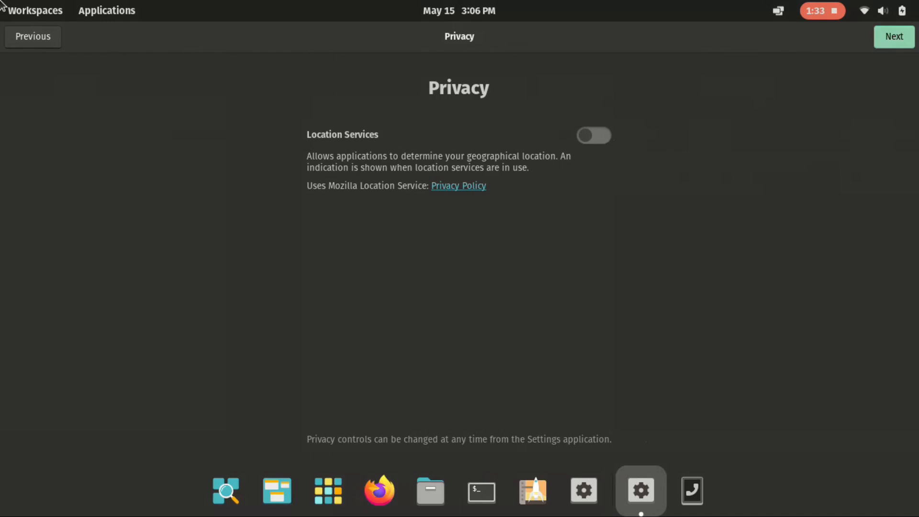
Step: Leave location services off, accept the Tunis time zone and skip online accounts
left_click(894, 36)
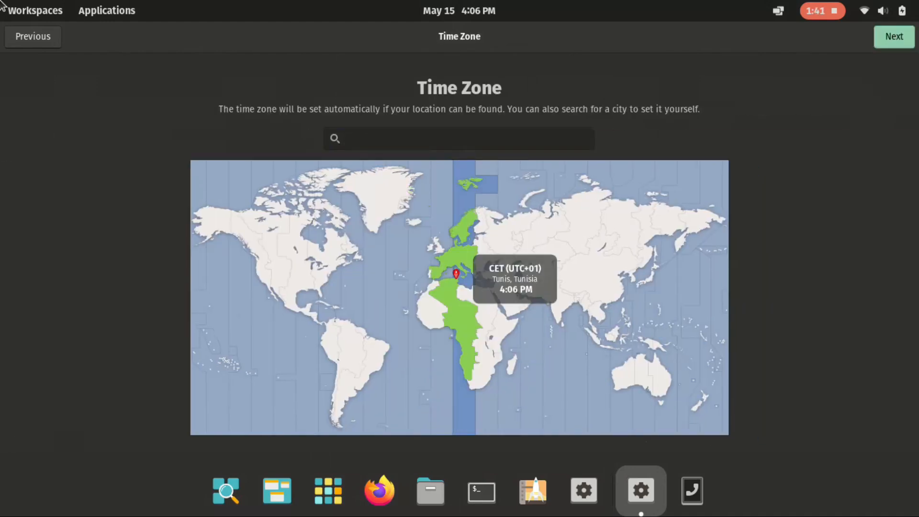
left_click(894, 37)
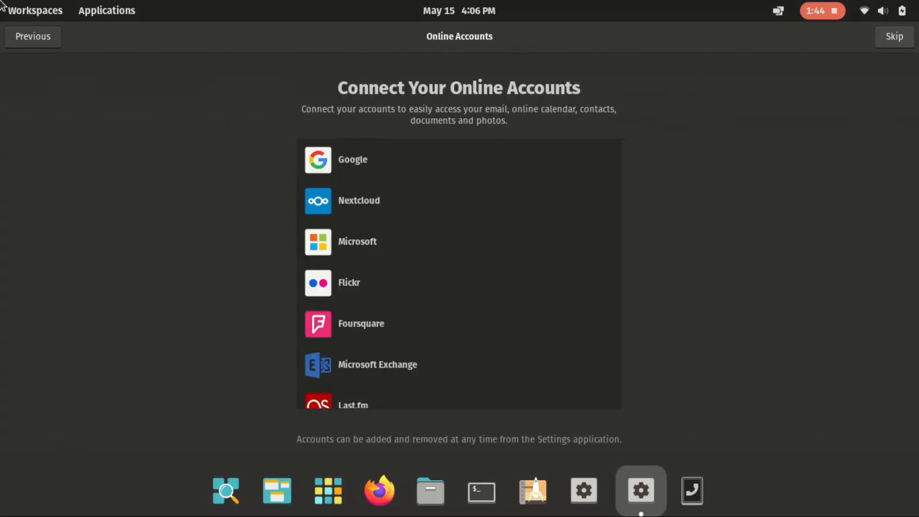
left_click(894, 36)
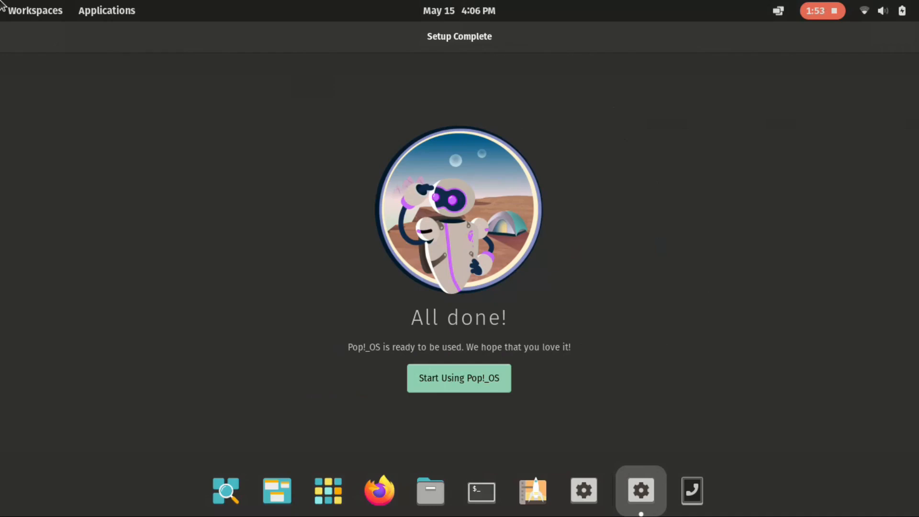
Step: Start using Pop!_OS, launch Terminal from the launcher, then close it
left_click(459, 378)
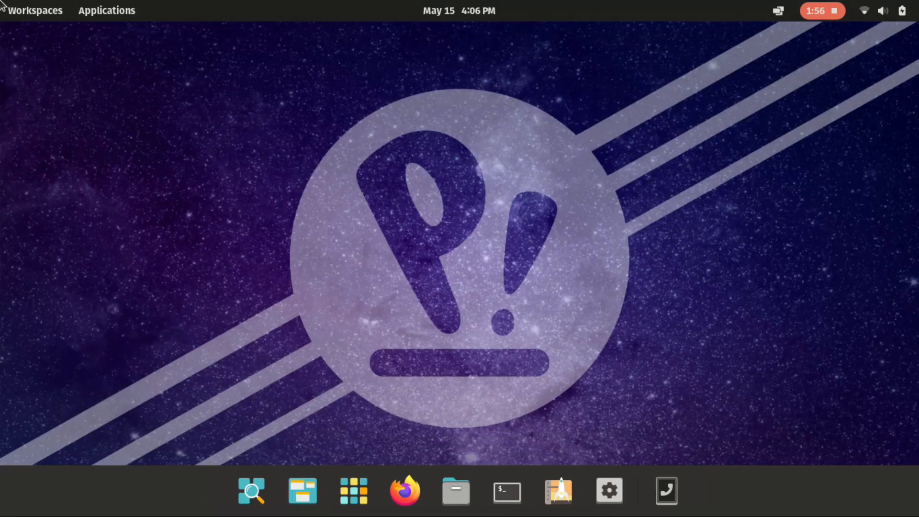
mouse_move(303, 492)
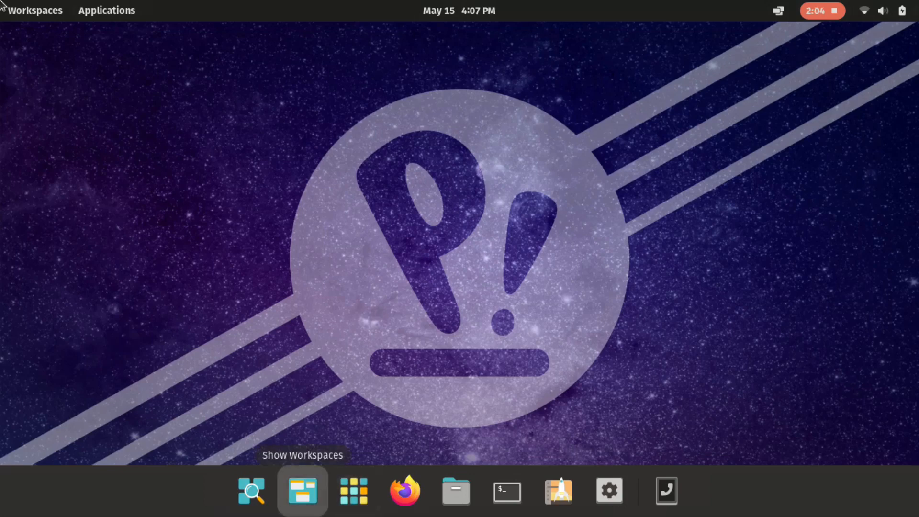
left_click(252, 497)
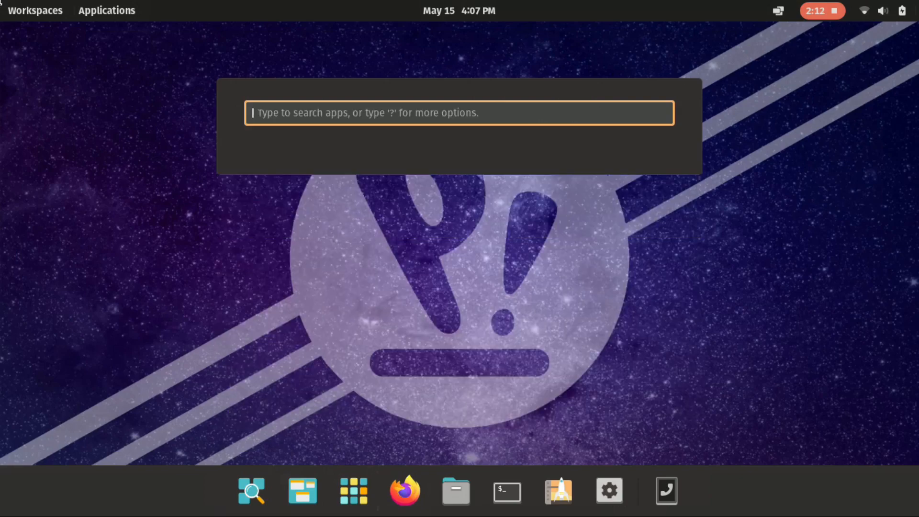
left_click(506, 492)
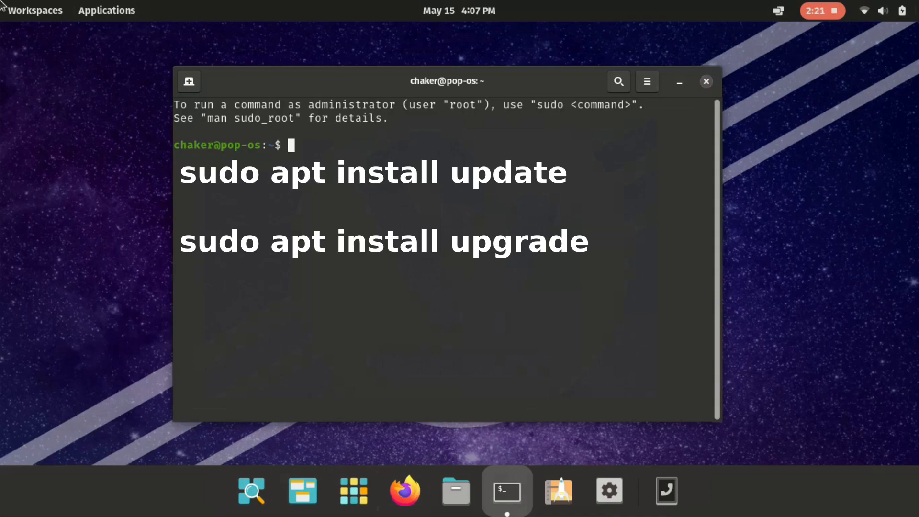
left_click(706, 81)
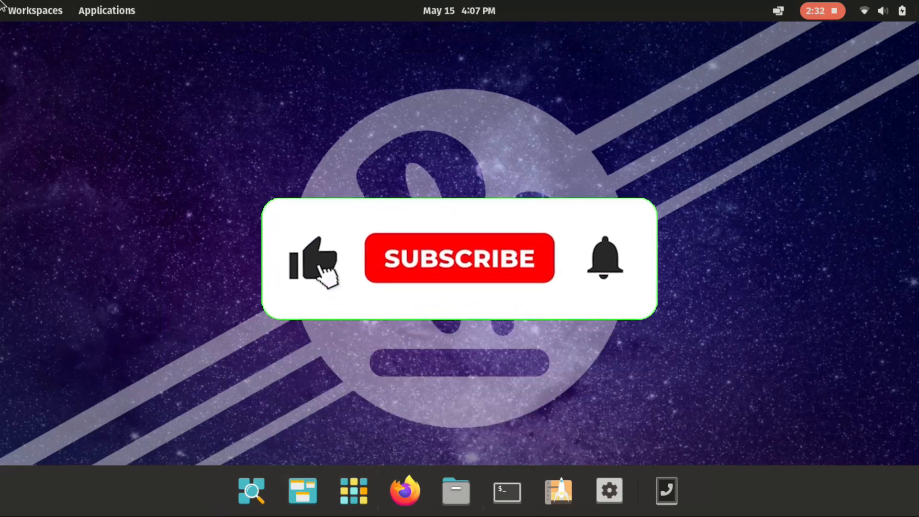
left_click(459, 271)
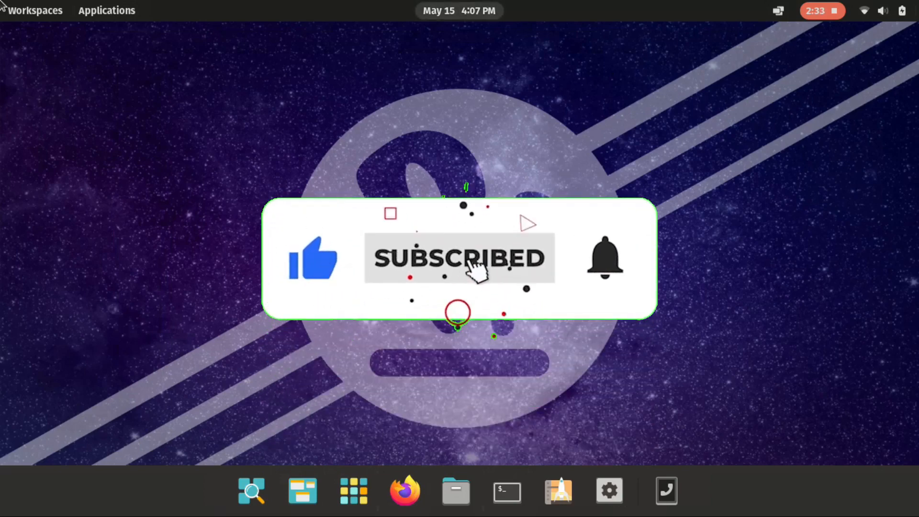